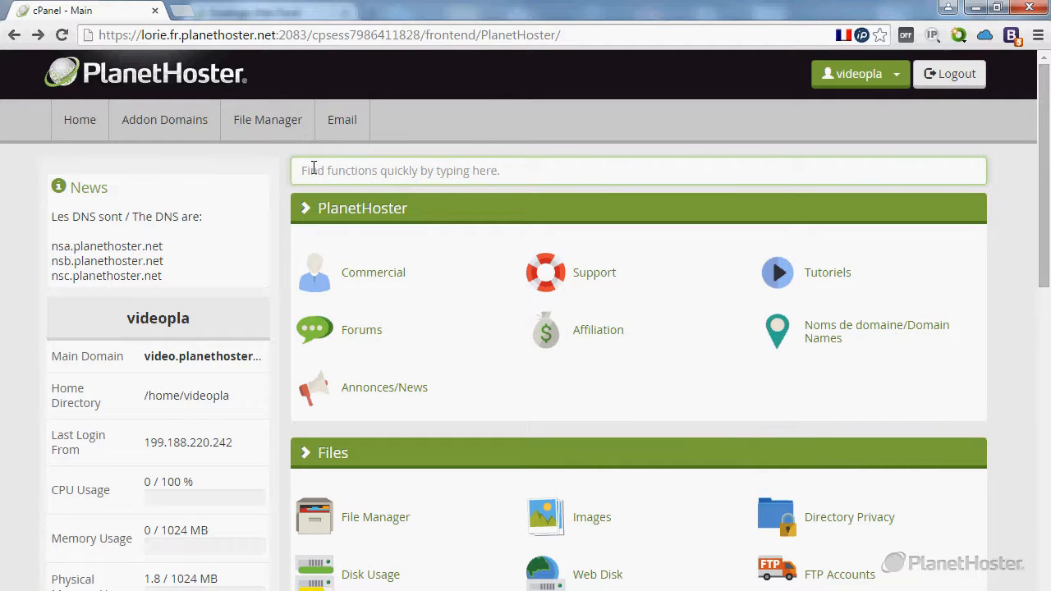
- Search cPanel functions for 'softaculous' and open the Softaculous script installer
{"action": "type", "text": "softaculou"}
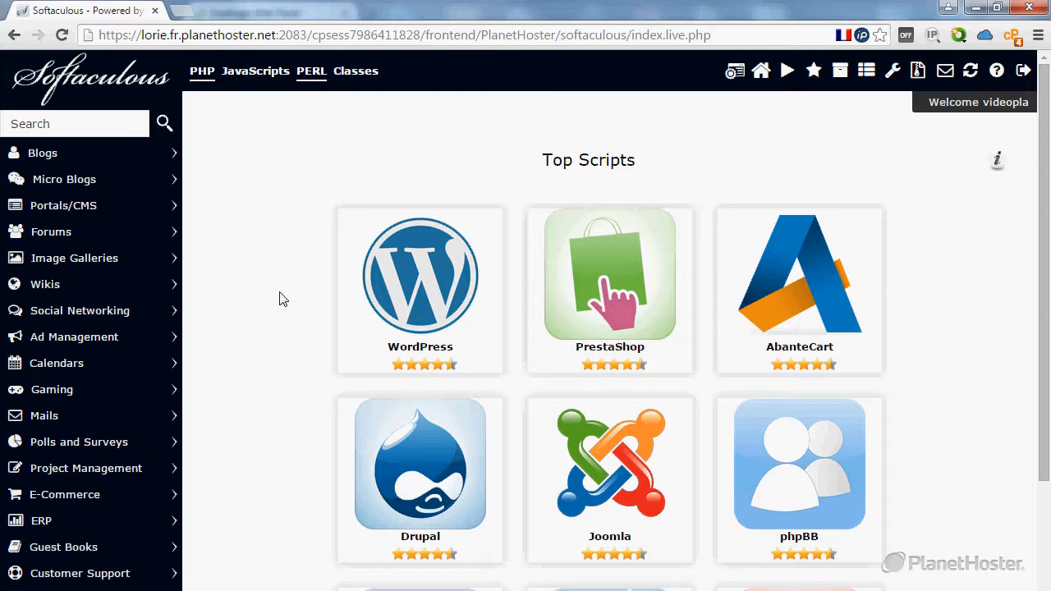
{"action": "mouse_move", "coordinate": [420, 280]}
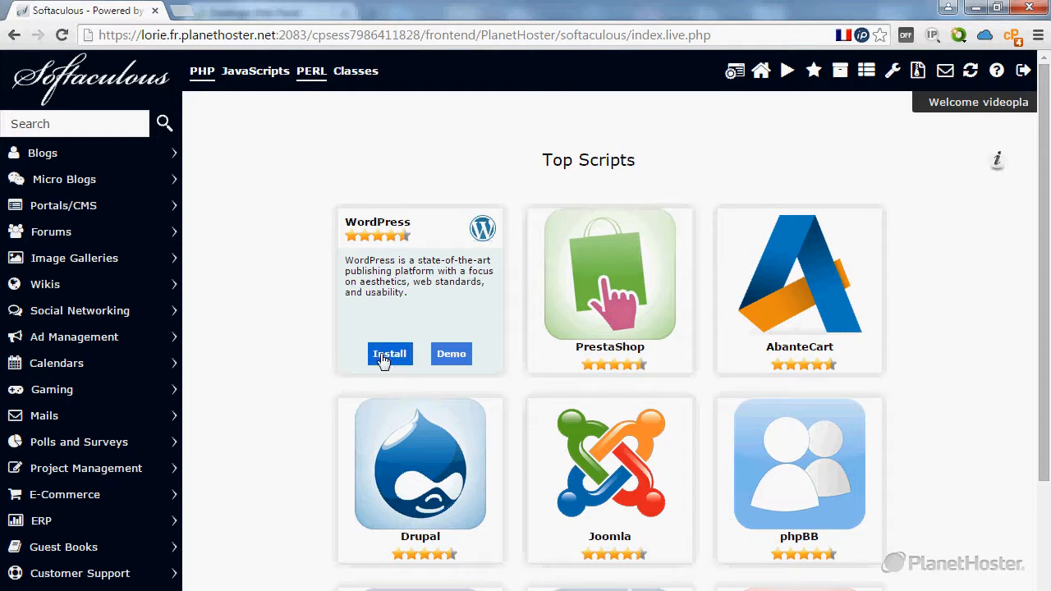
{"action": "left_click", "coordinate": [389, 354]}
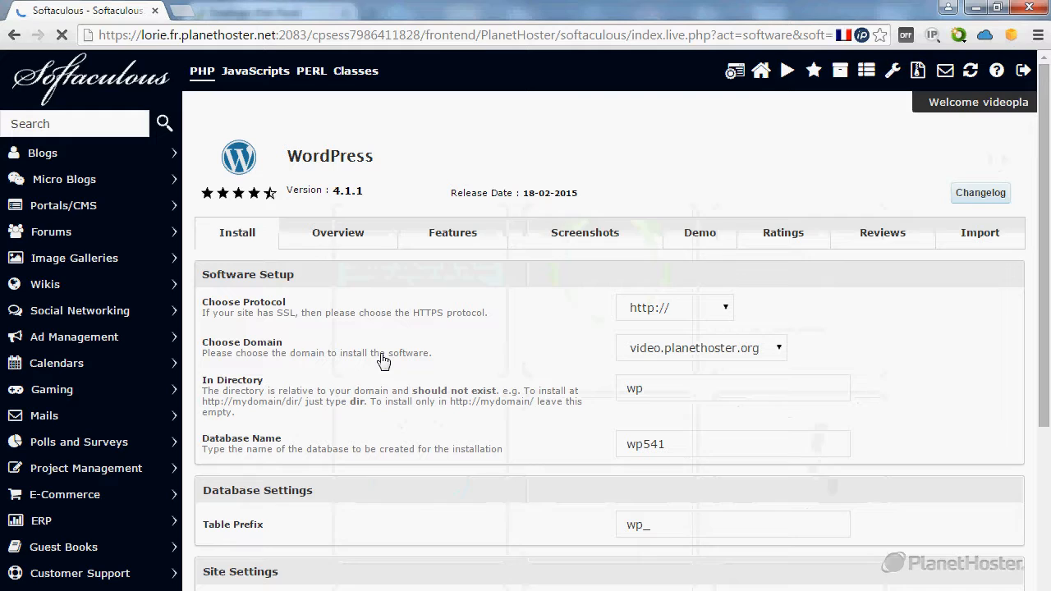
{"action": "left_click", "coordinate": [236, 233]}
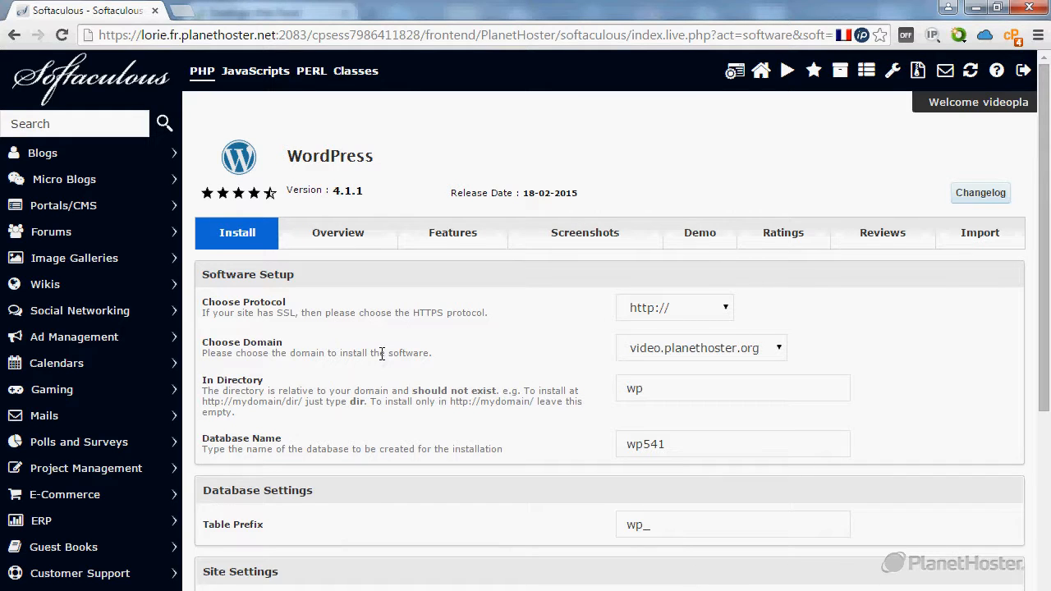
{"action": "mouse_move", "coordinate": [418, 345]}
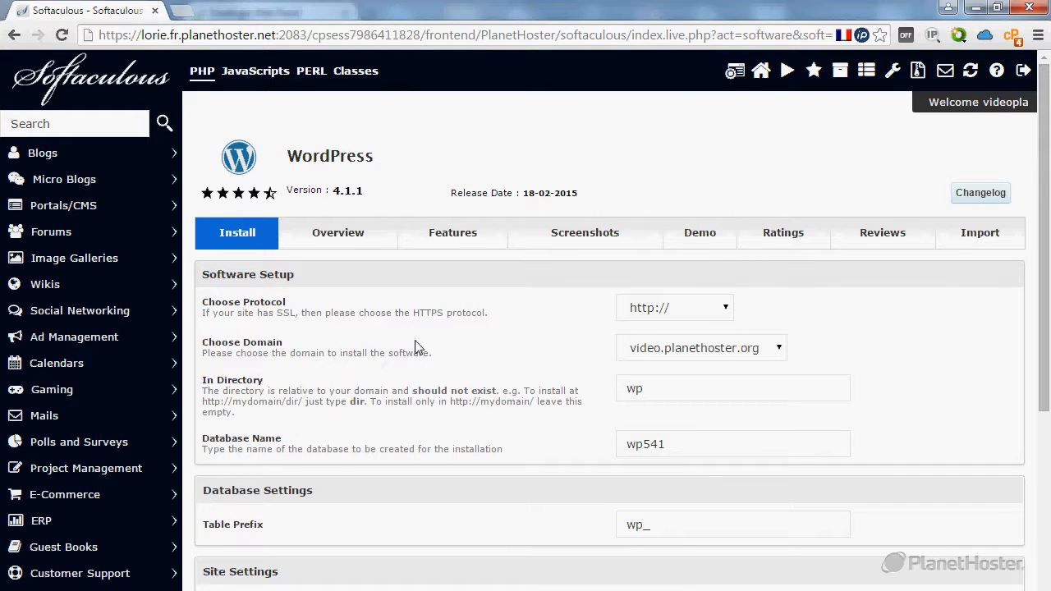
{"action": "left_click", "coordinate": [674, 307]}
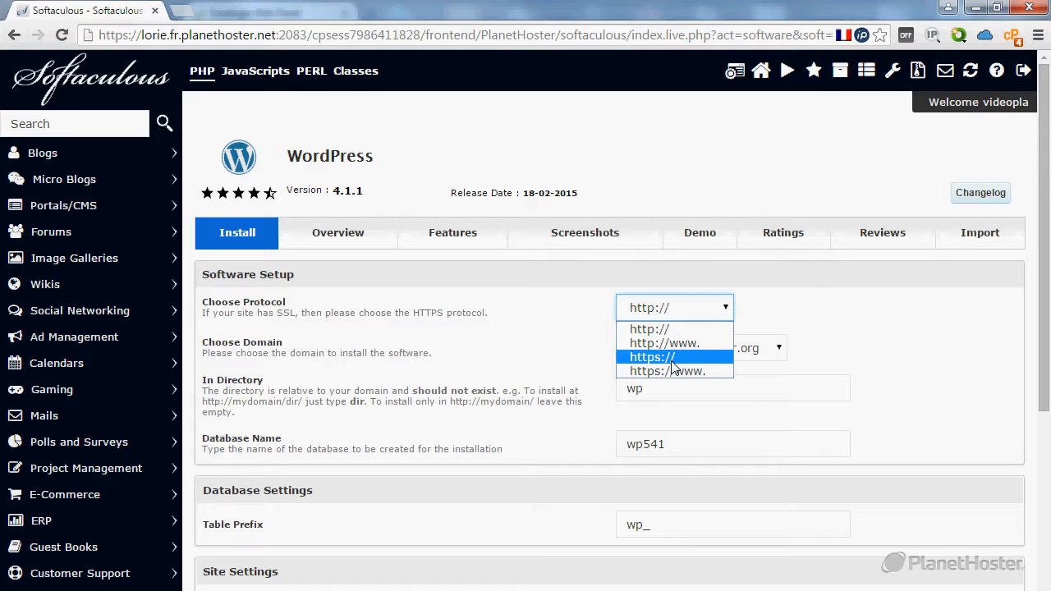
{"action": "mouse_move", "coordinate": [663, 343]}
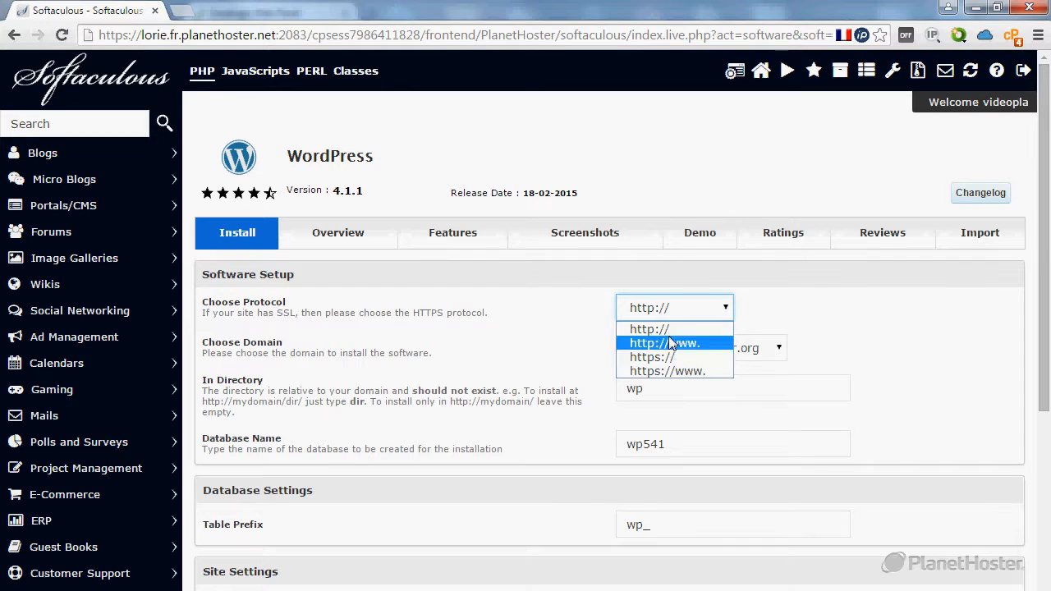
{"action": "mouse_move", "coordinate": [672, 354]}
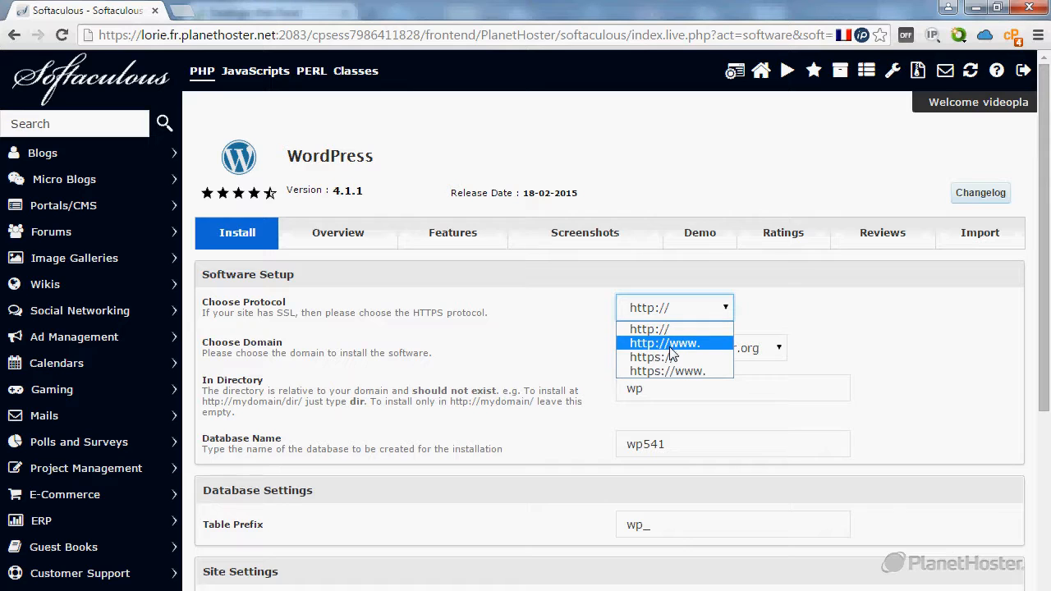
{"action": "left_click", "coordinate": [649, 328]}
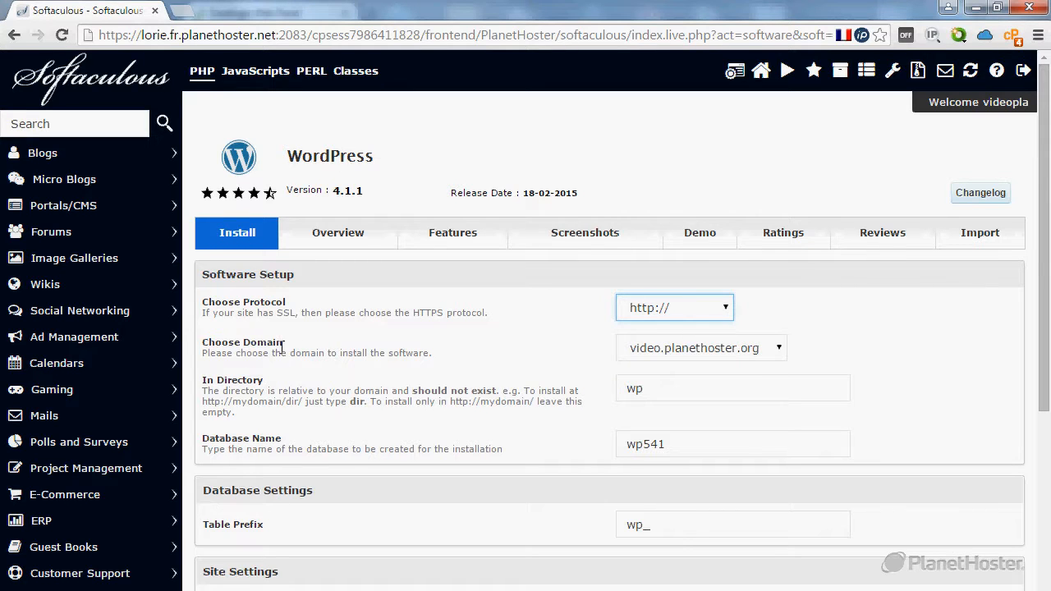
{"action": "left_click", "coordinate": [701, 347]}
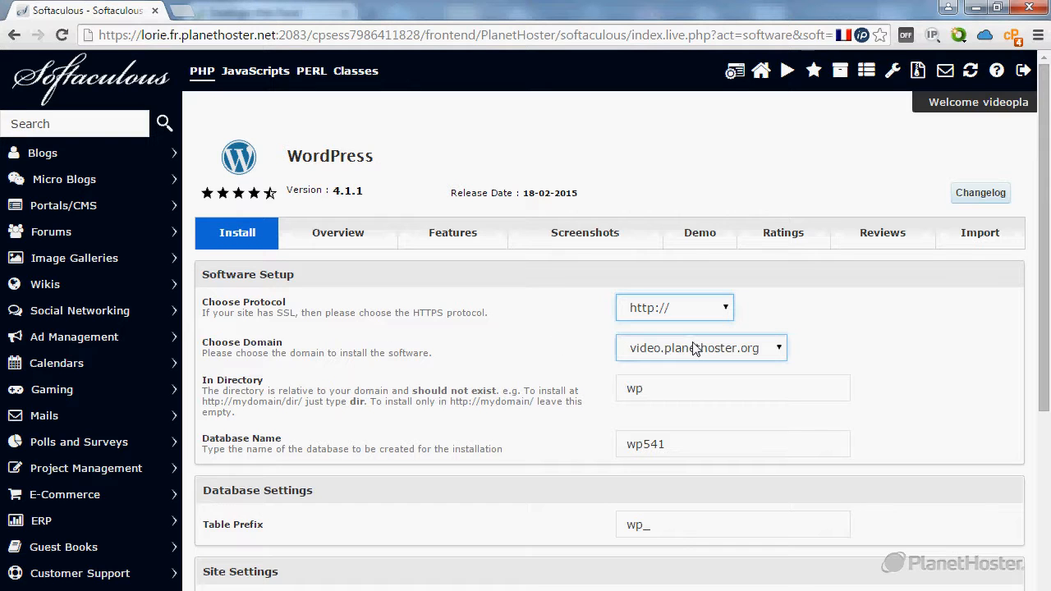
{"action": "mouse_move", "coordinate": [693, 352]}
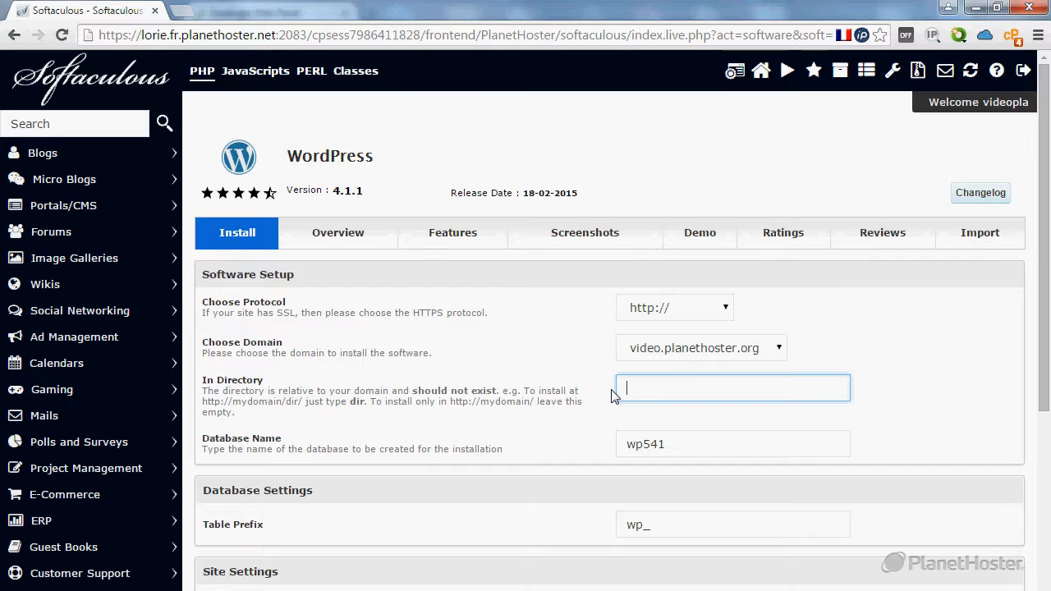
{"action": "mouse_move", "coordinate": [333, 434]}
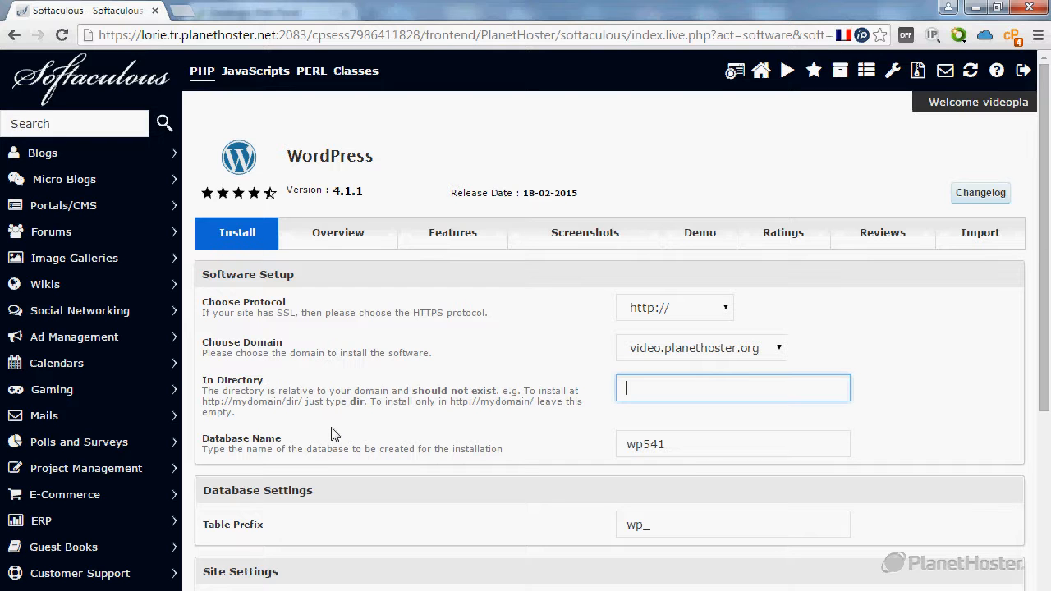
- Enter 'My videos' as Site Name and 'My website' as Site Description
{"action": "scroll", "scroll_direction": "down", "scroll_amount": 3}
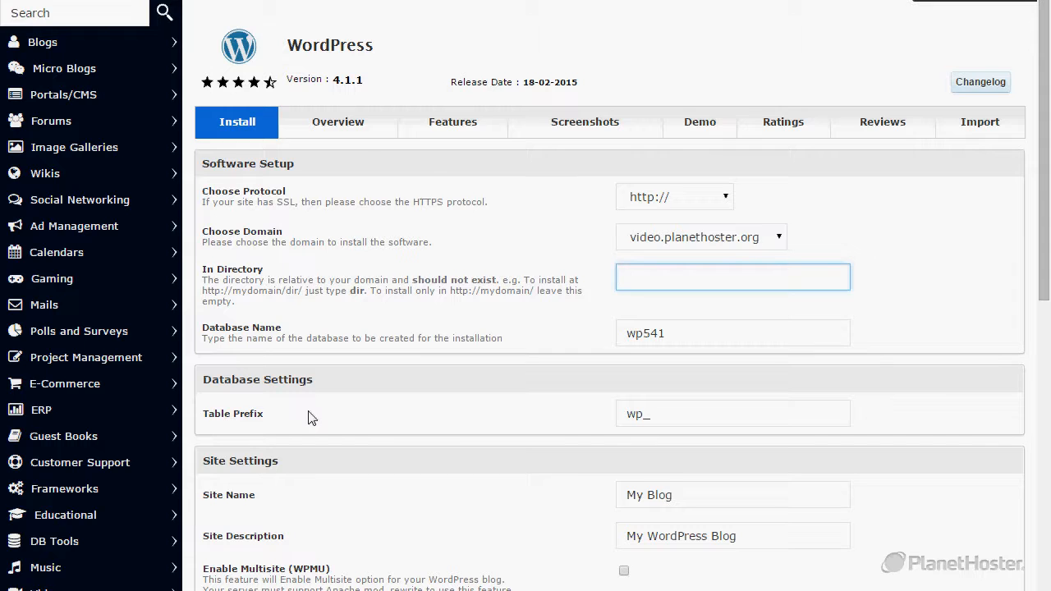
{"action": "scroll", "scroll_direction": "down", "scroll_amount": 3}
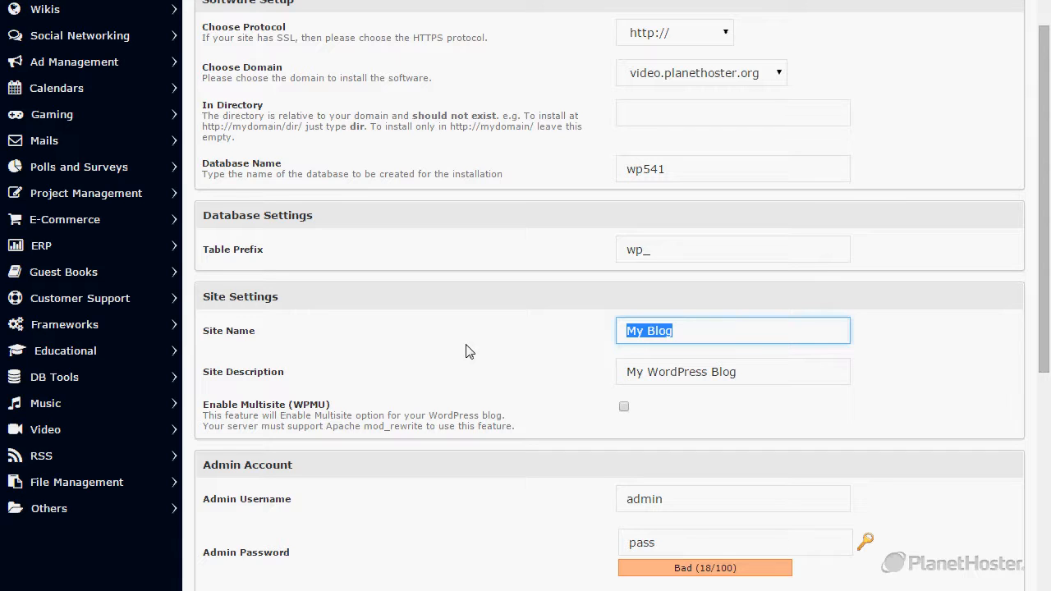
{"action": "type", "text": "My vi"}
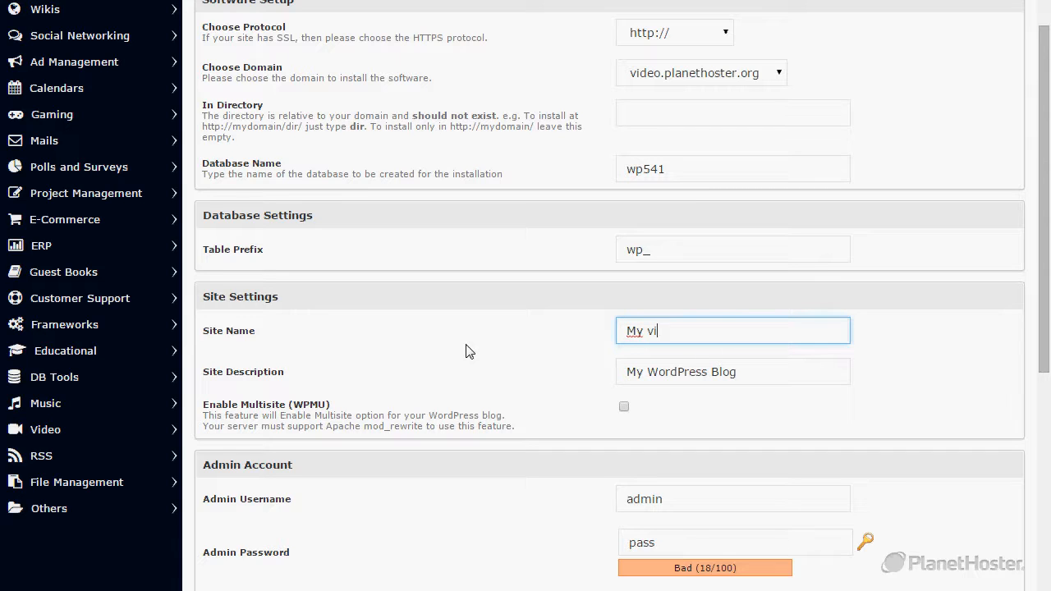
{"action": "type", "text": "deos"}
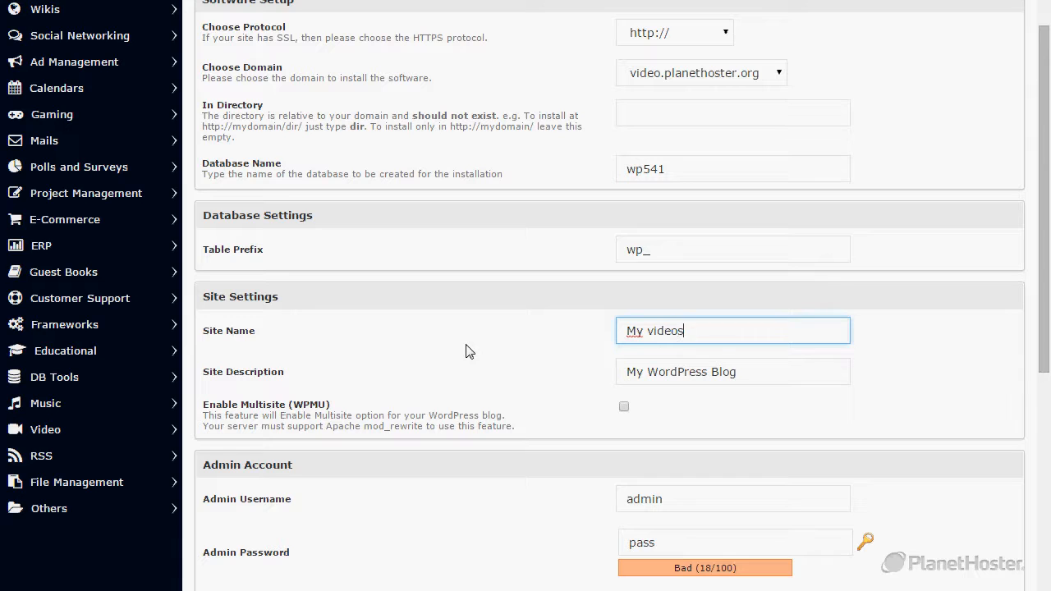
{"action": "left_click", "coordinate": [733, 371]}
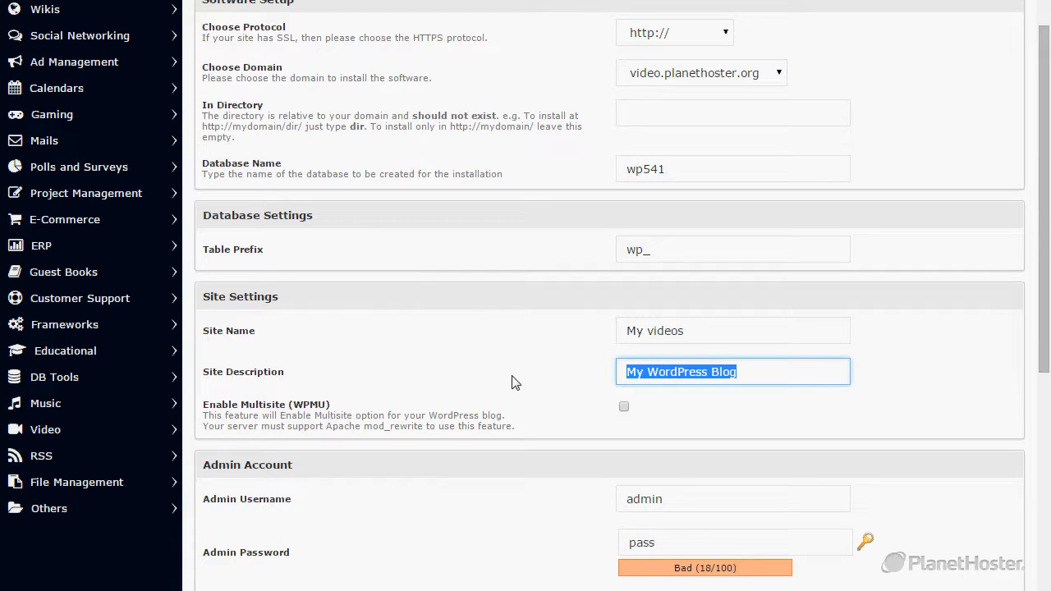
{"action": "type", "text": "a"}
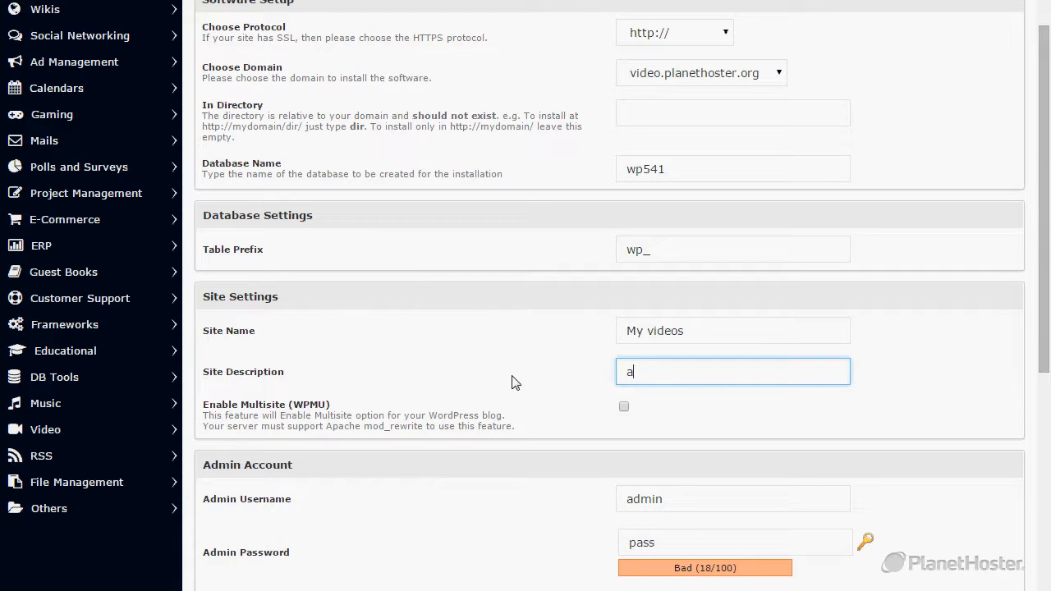
{"action": "key", "text": "Backspace"}
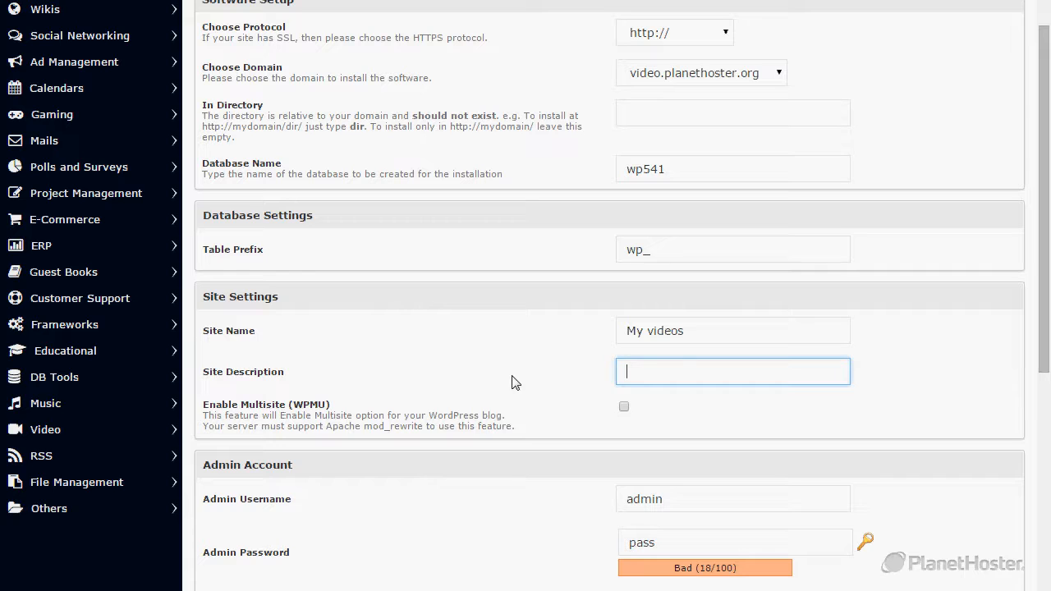
{"action": "type", "text": "My website"}
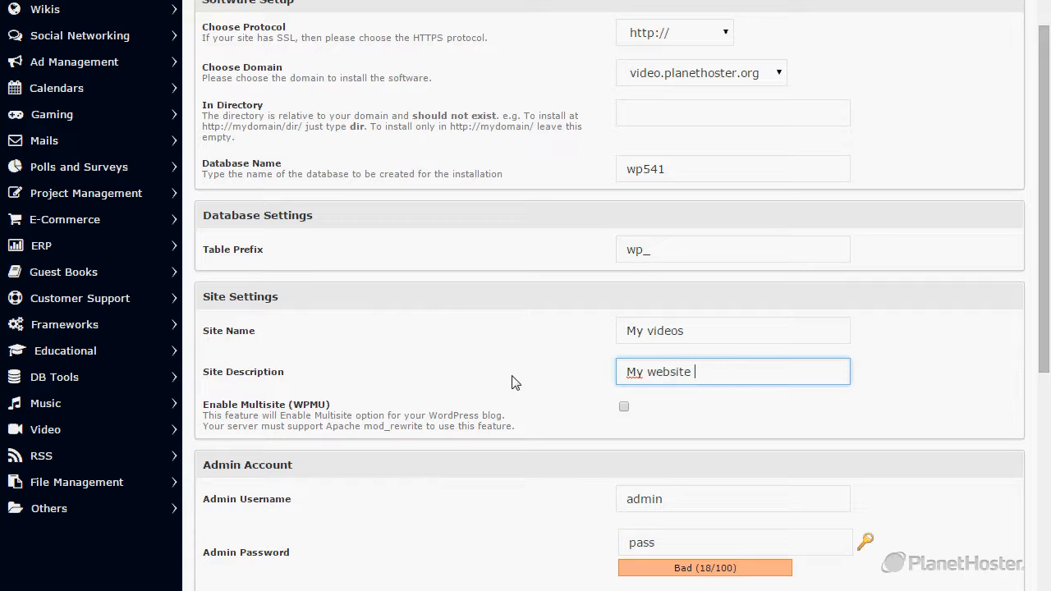
{"action": "scroll", "scroll_direction": "down", "scroll_amount": 3}
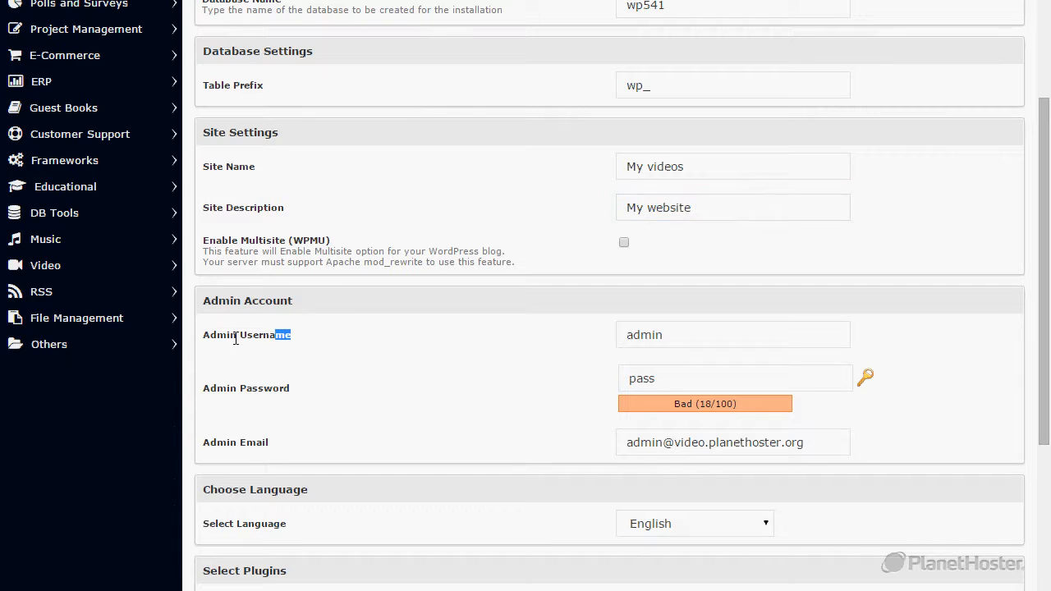
- Replace the admin username with 'videos' and enter a password rated Strong (100/100)
{"action": "left_click", "coordinate": [733, 335]}
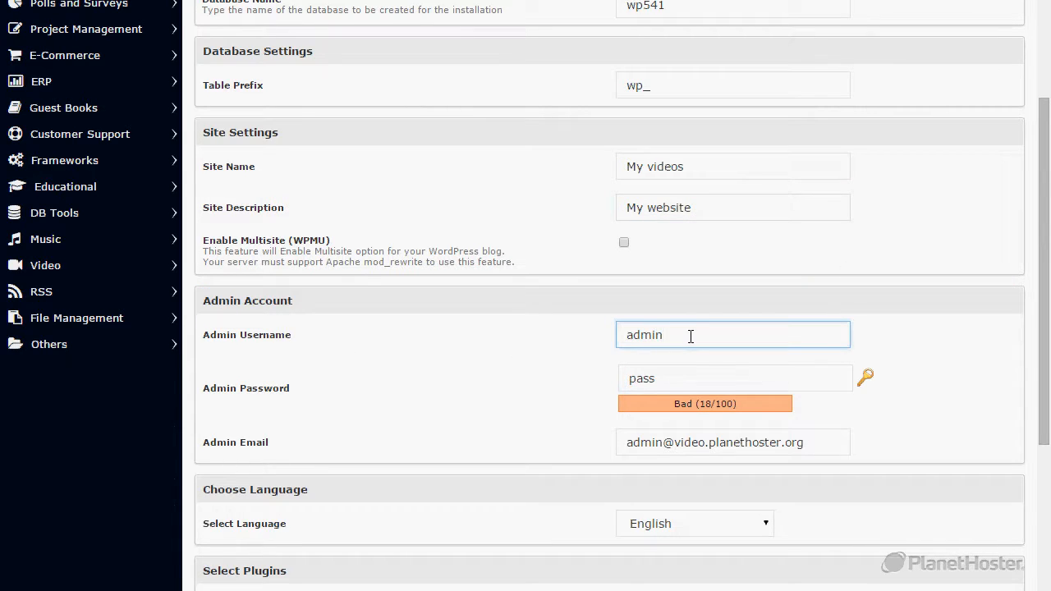
{"action": "double_click", "coordinate": [645, 336]}
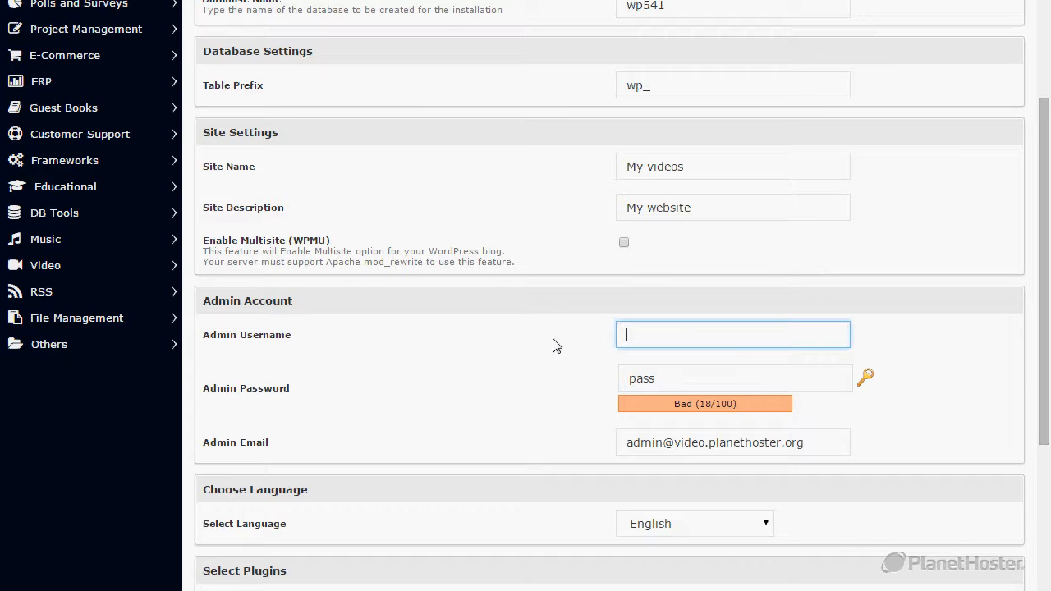
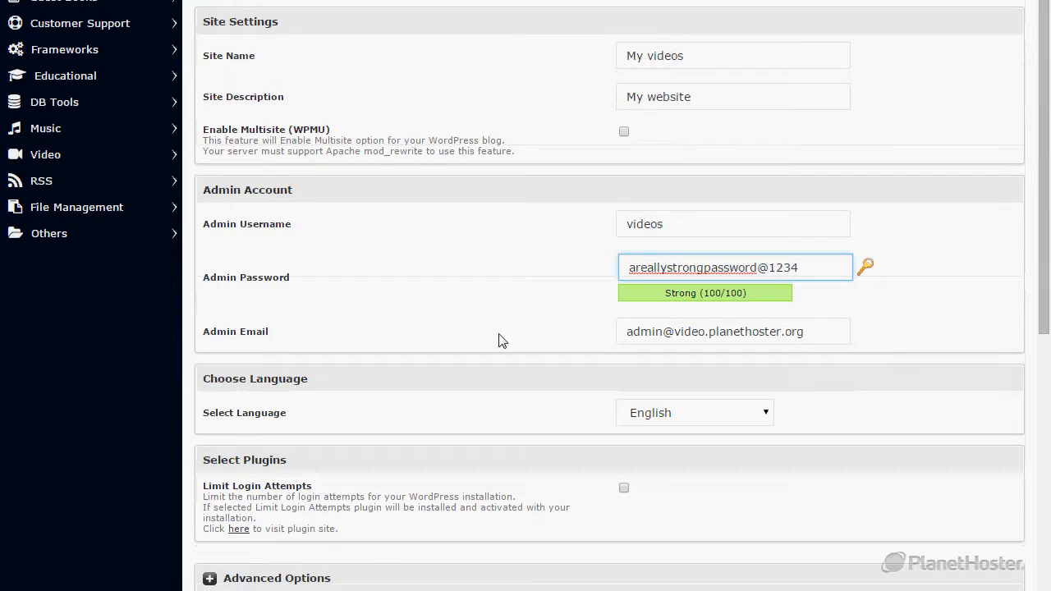
{"action": "left_click", "coordinate": [731, 331]}
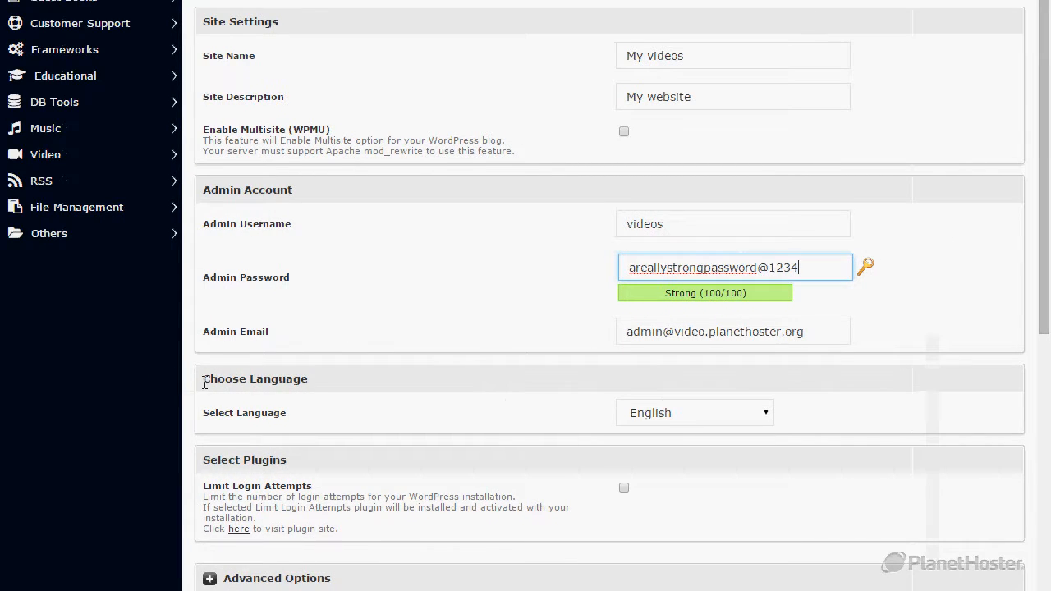
- Tick the Limit Login Attempts plugin in Select Plugins
{"action": "scroll", "scroll_direction": "down", "scroll_amount": 3}
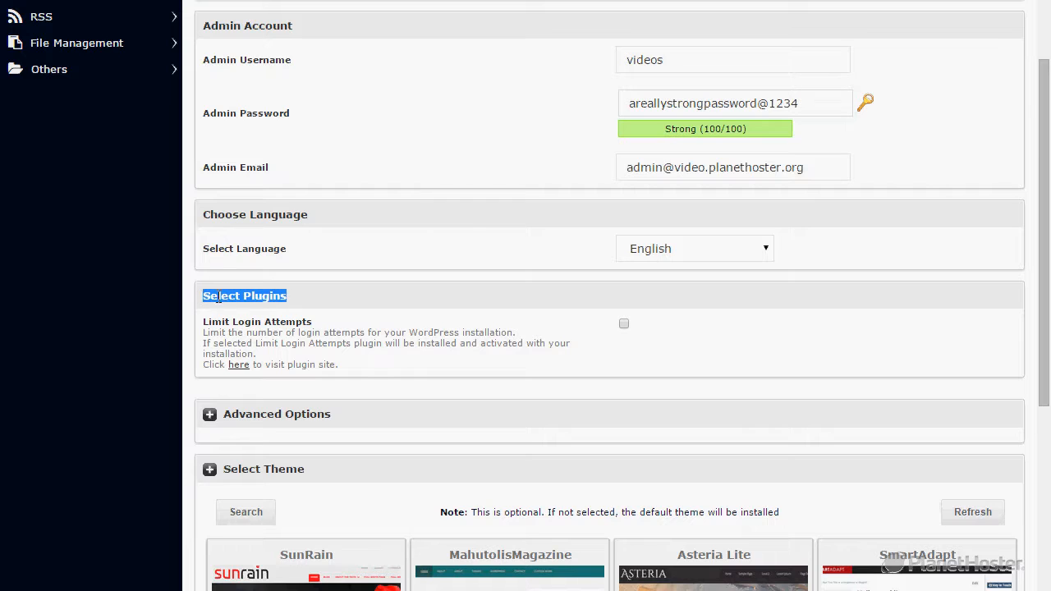
{"action": "mouse_move", "coordinate": [337, 318]}
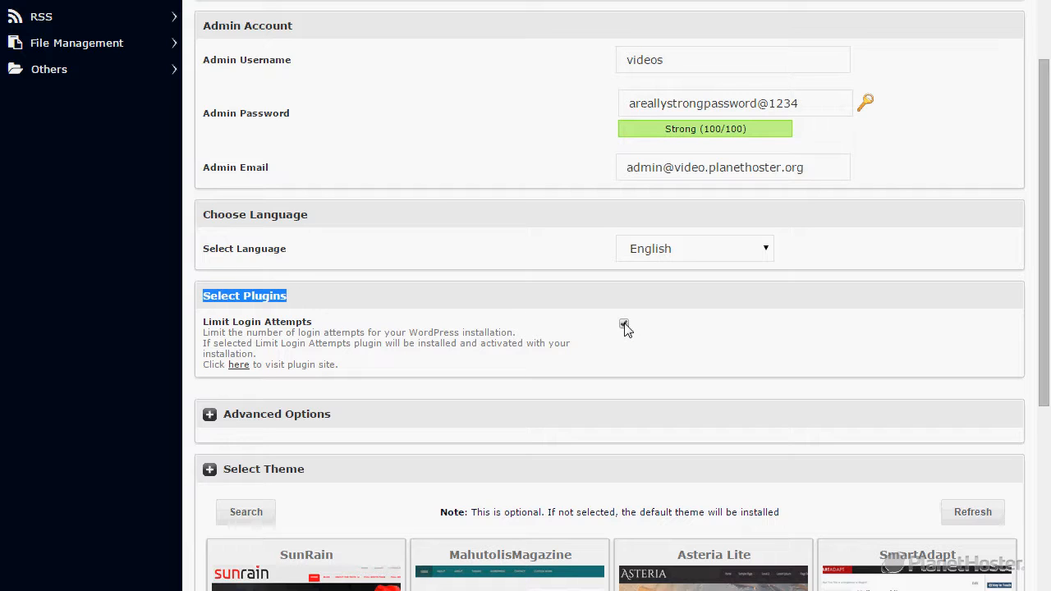
{"action": "left_click", "coordinate": [624, 324]}
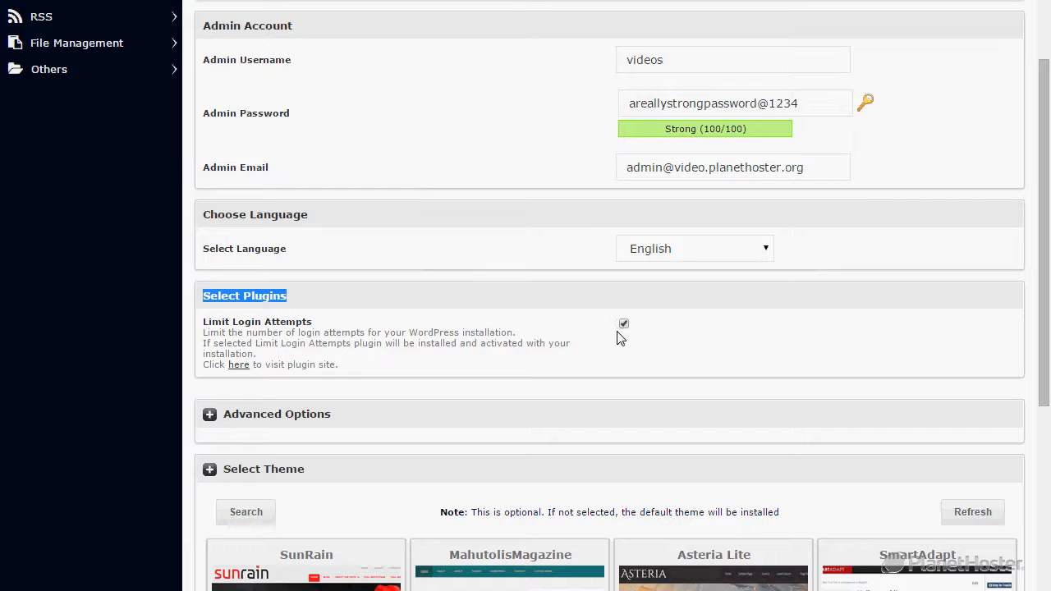
{"action": "mouse_move", "coordinate": [578, 337]}
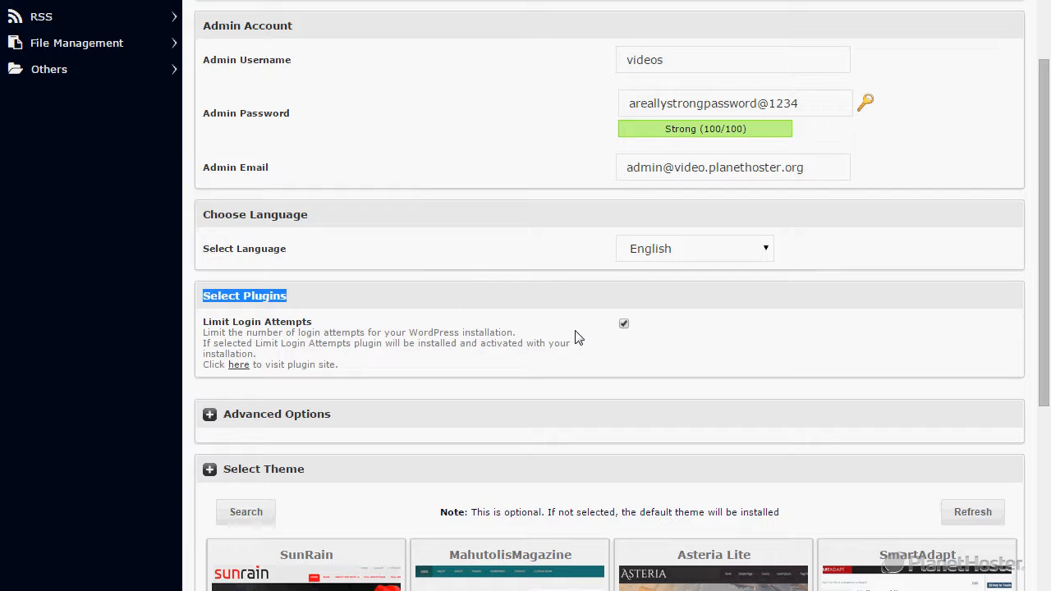
{"action": "mouse_move", "coordinate": [572, 335]}
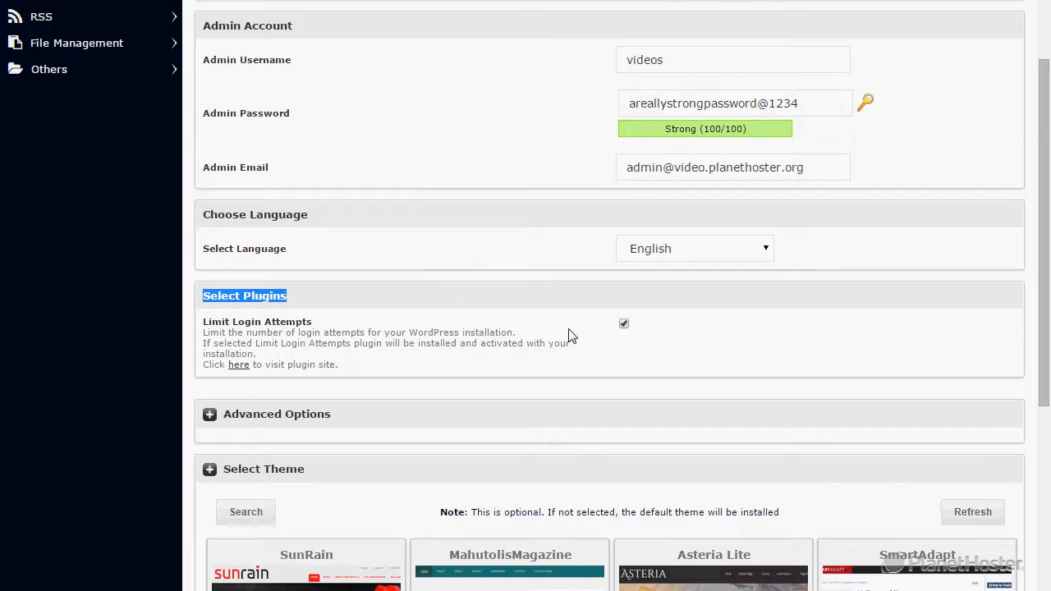
- Choose the Asteria Lite theme under Select Theme
{"action": "scroll", "scroll_direction": "down", "scroll_amount": 3}
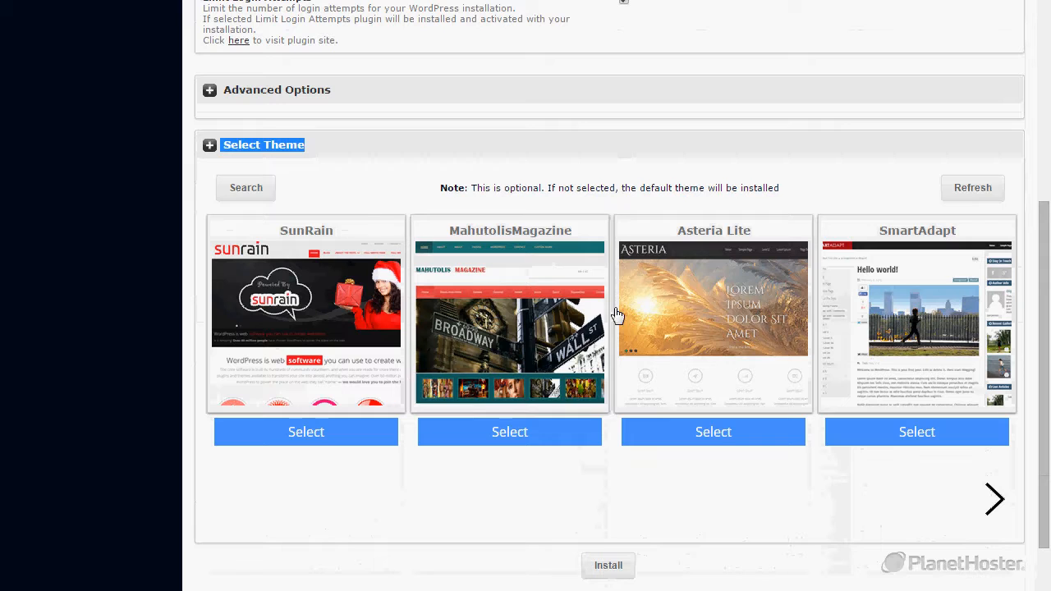
{"action": "mouse_move", "coordinate": [705, 297]}
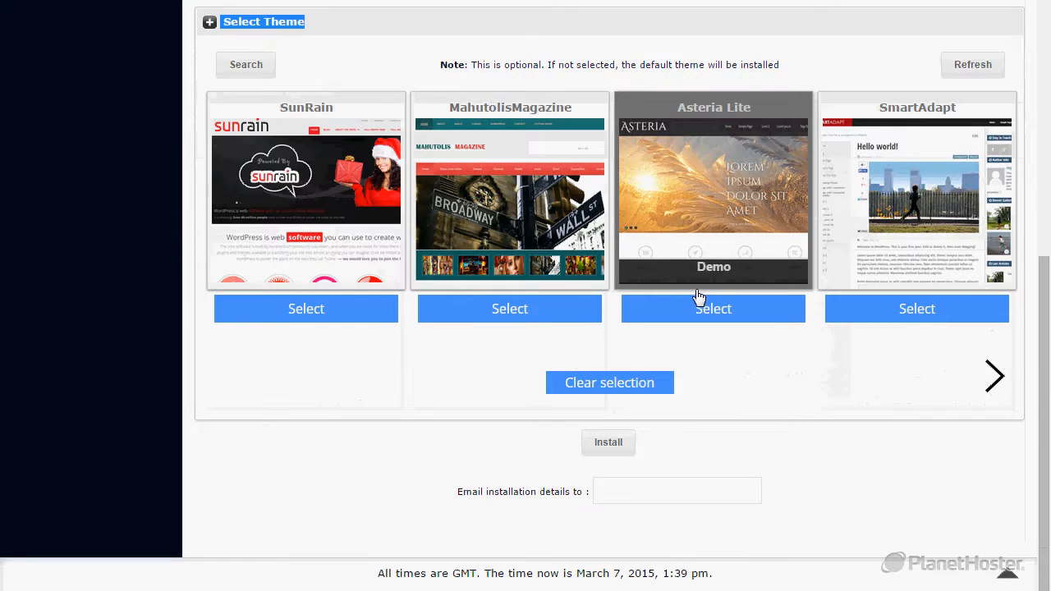
{"action": "left_click", "coordinate": [607, 442]}
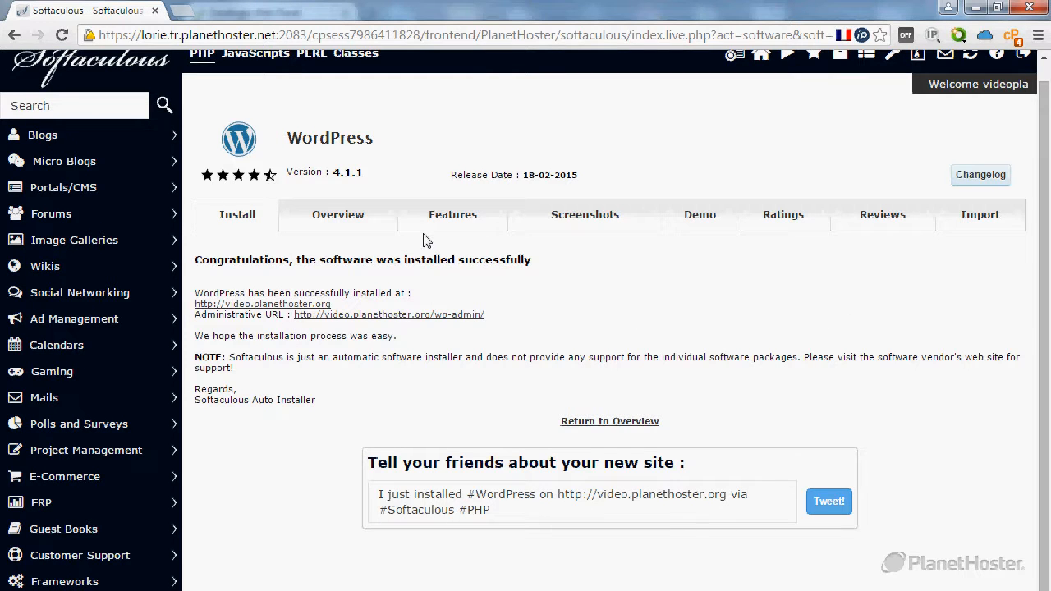
{"action": "mouse_move", "coordinate": [368, 242]}
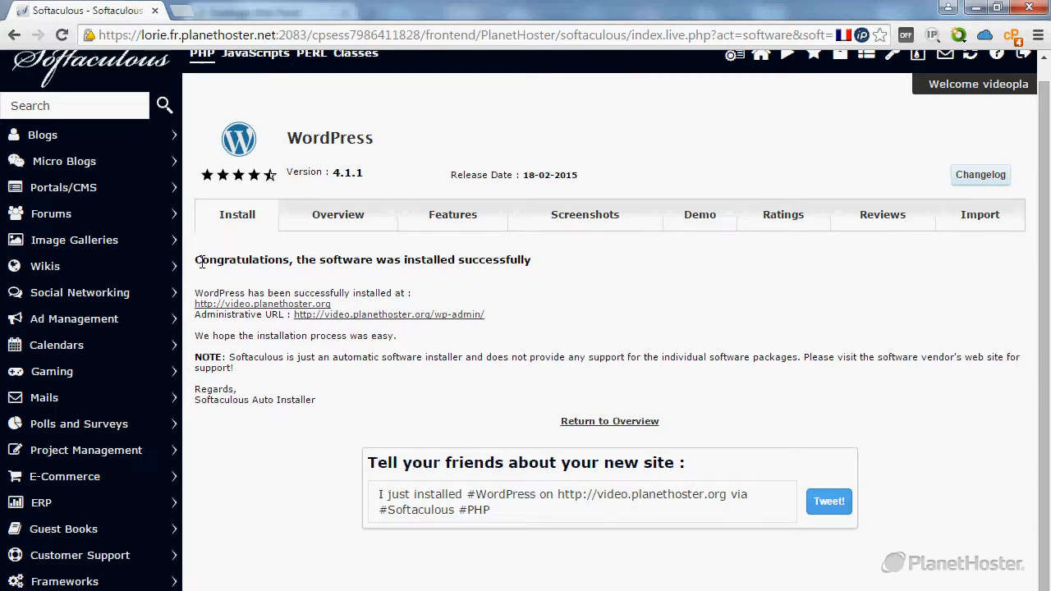
{"action": "mouse_move", "coordinate": [265, 316]}
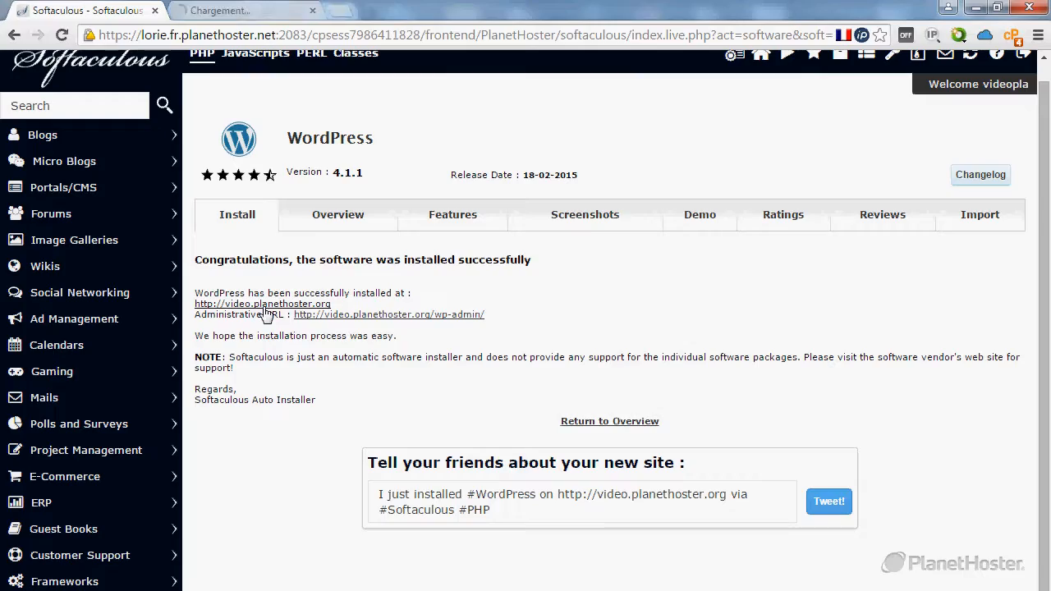
- View the new 'My videos' site in a separate tab, then return to the success page
{"action": "left_click", "coordinate": [262, 304]}
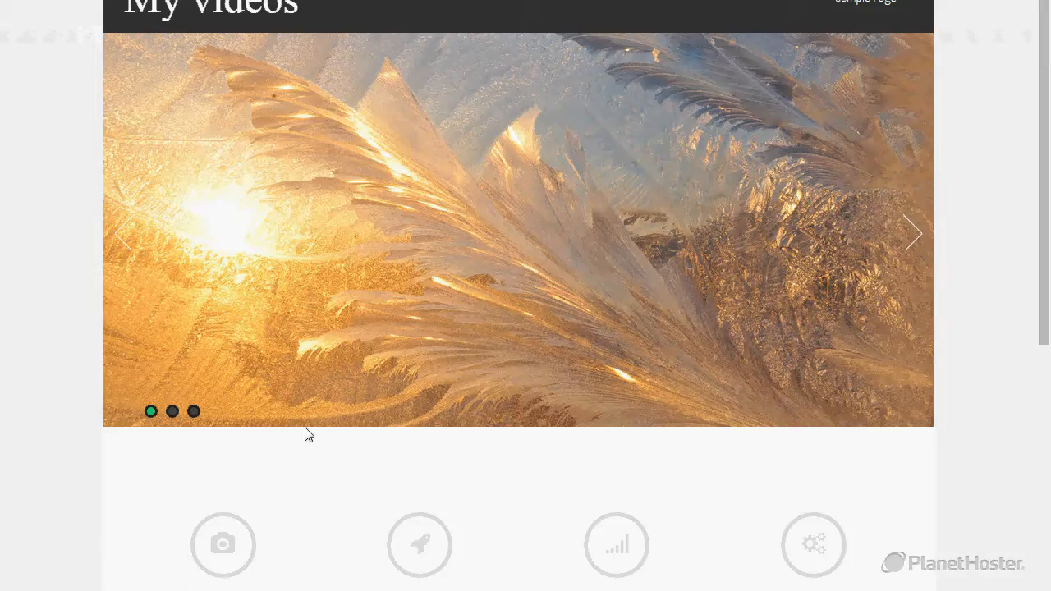
{"action": "scroll", "scroll_direction": "down", "scroll_amount": 3}
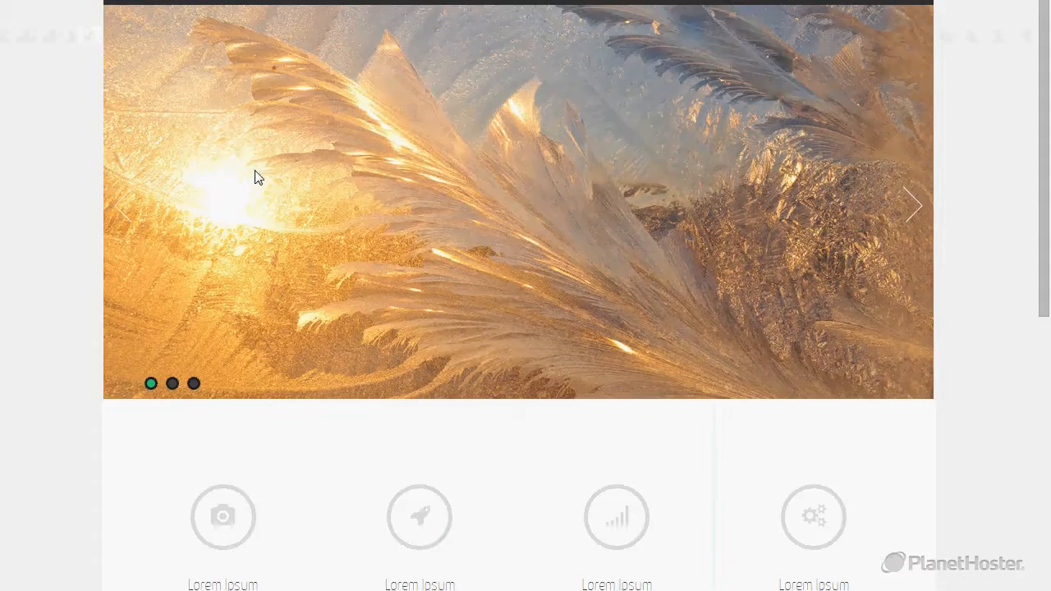
{"action": "left_click", "coordinate": [82, 10]}
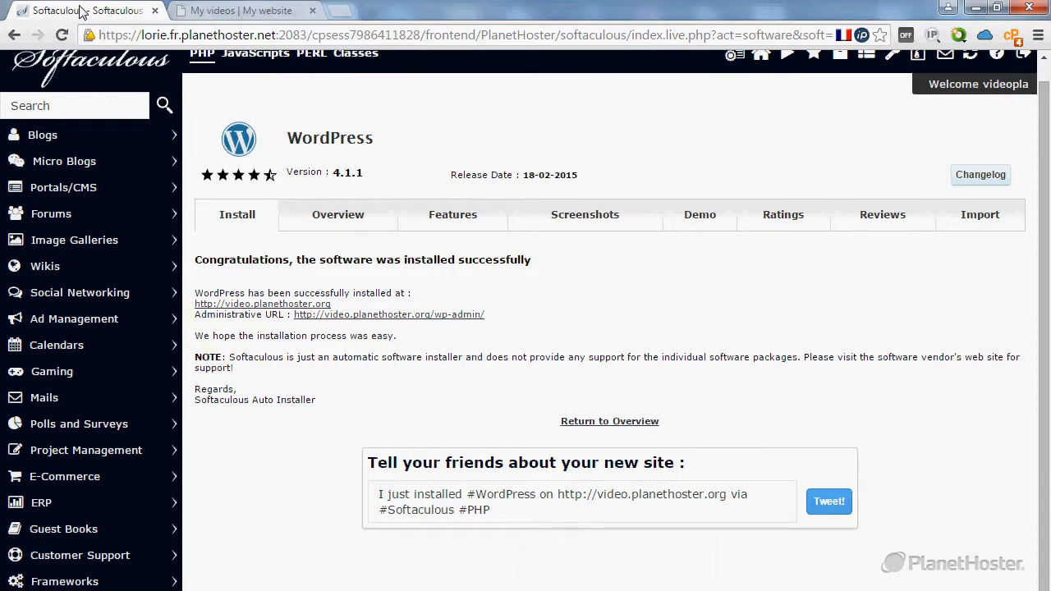
{"action": "mouse_move", "coordinate": [64, 161]}
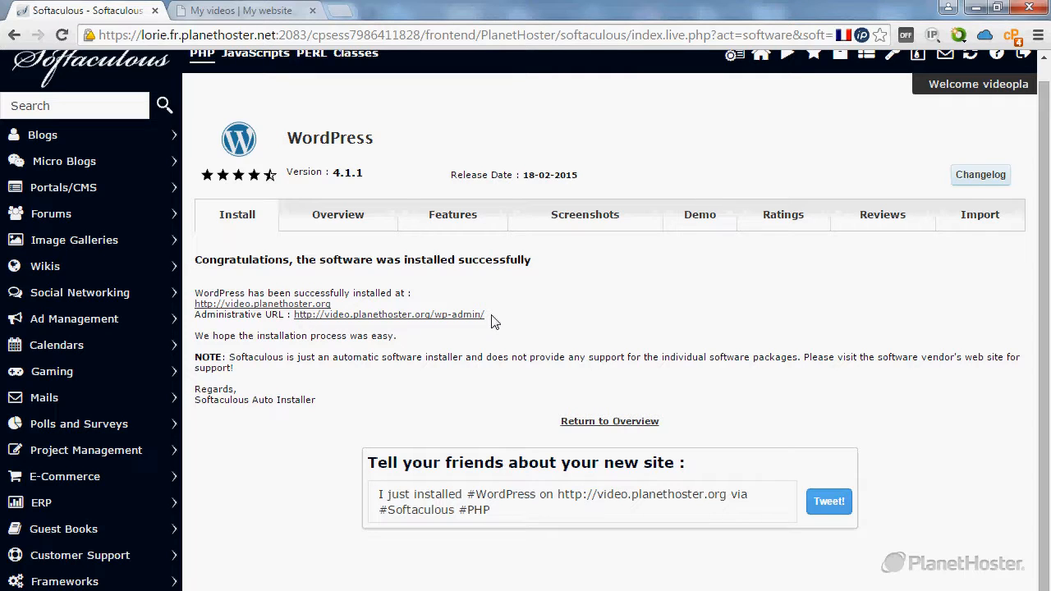
{"action": "mouse_move", "coordinate": [425, 325]}
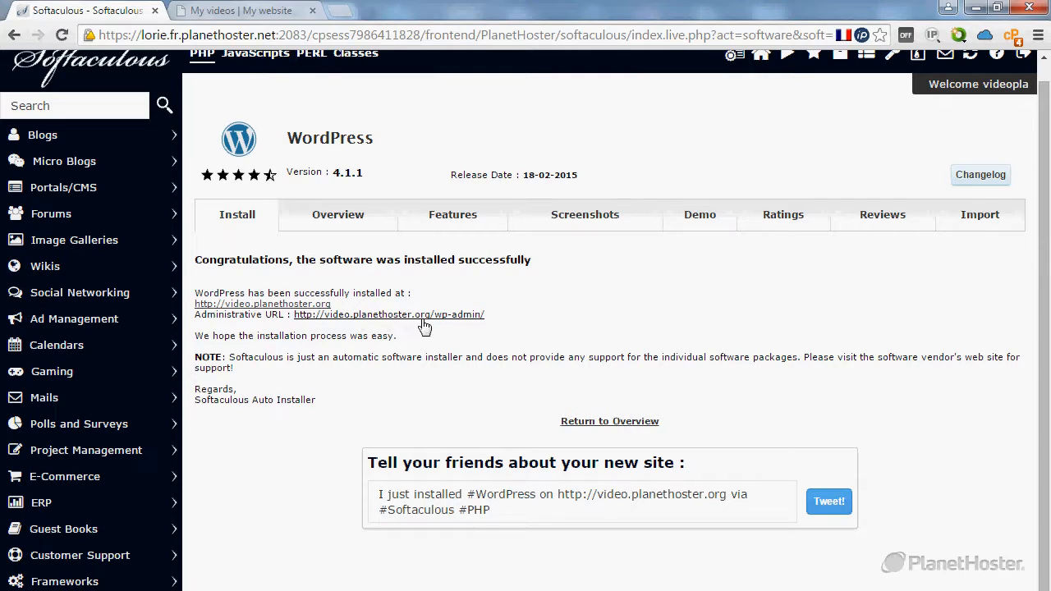
{"action": "mouse_move", "coordinate": [474, 321]}
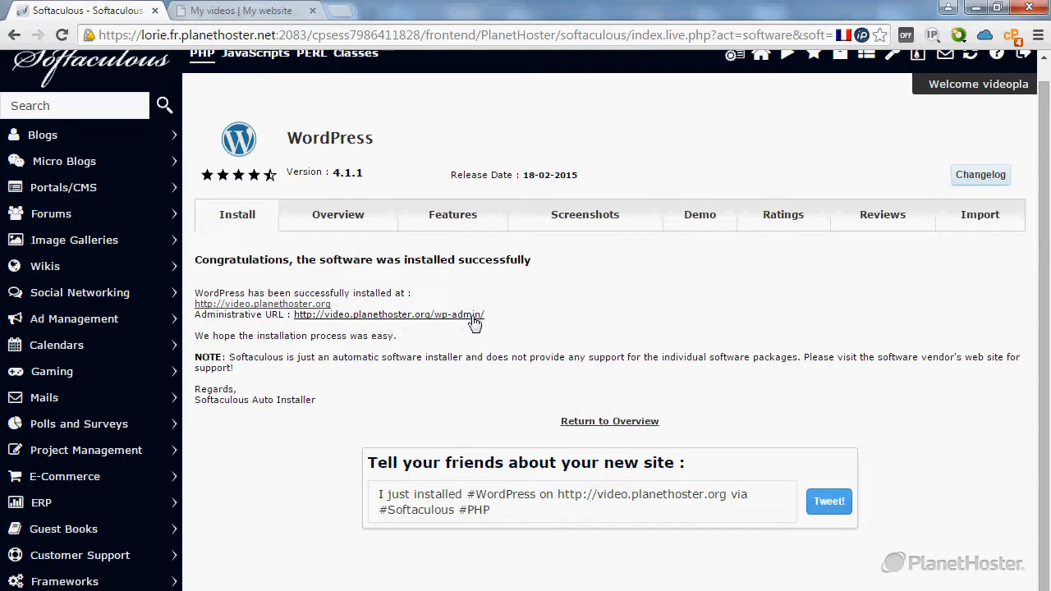